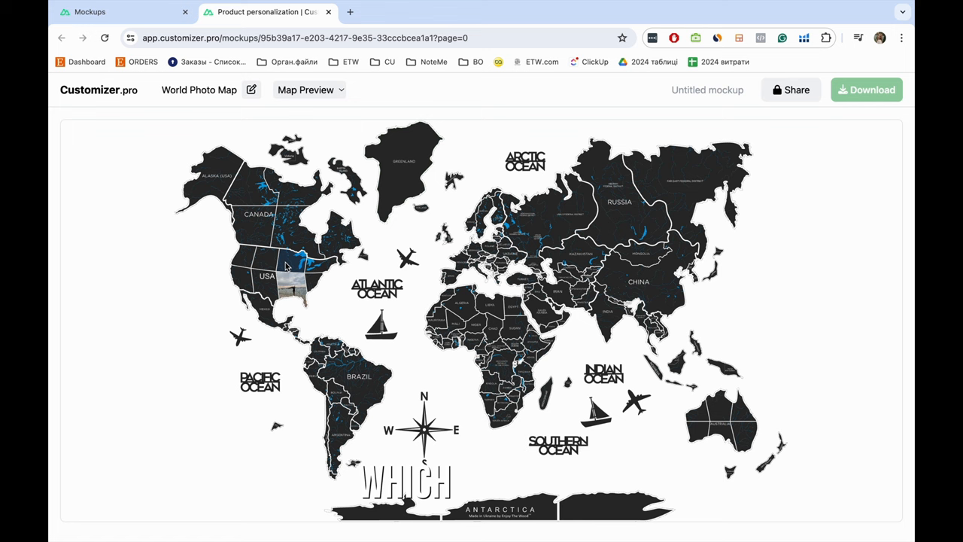
Open the USA 5 map piece and upload IMG_8079.JPG into it
left_click(293, 282)
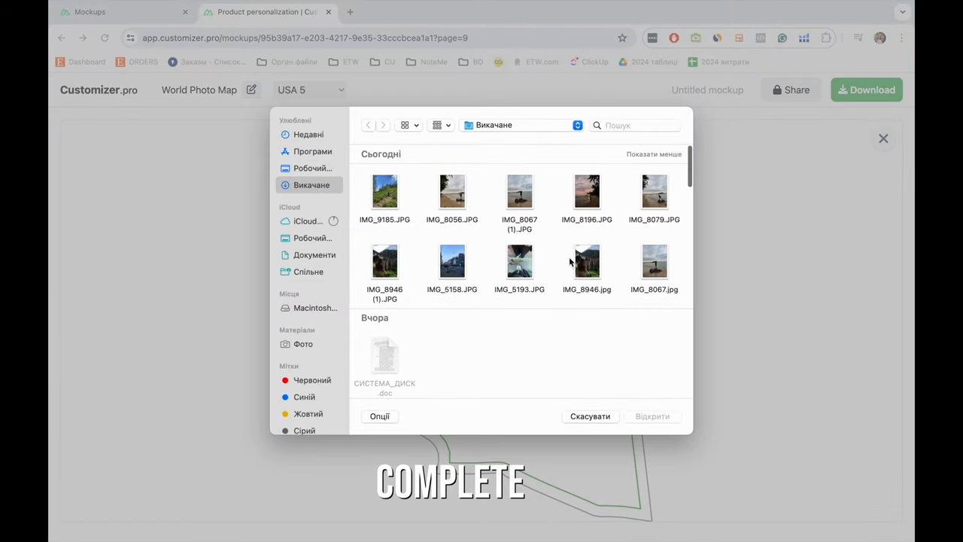
left_click(654, 191)
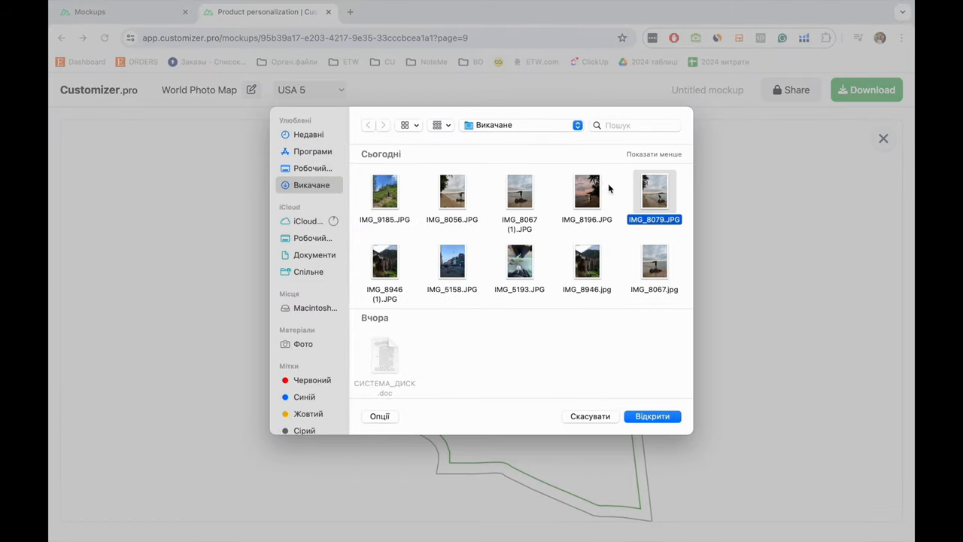
left_click(651, 416)
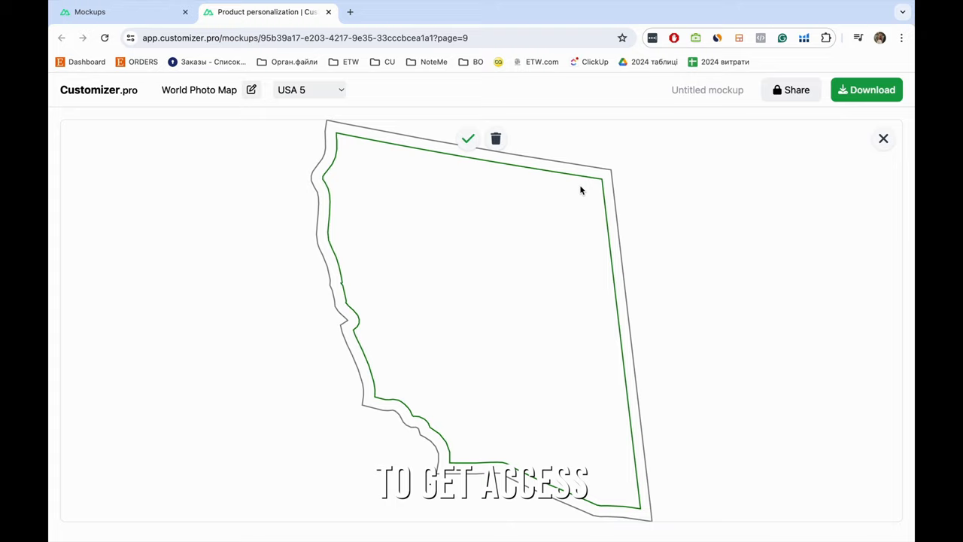